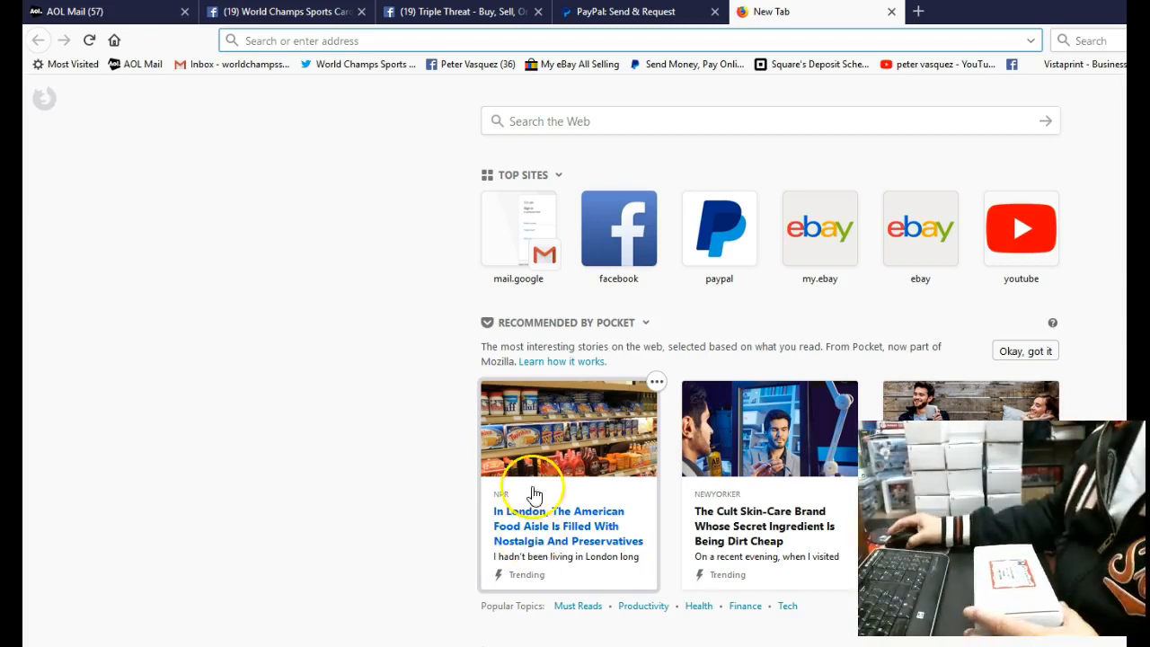
mouse_move(286, 12)
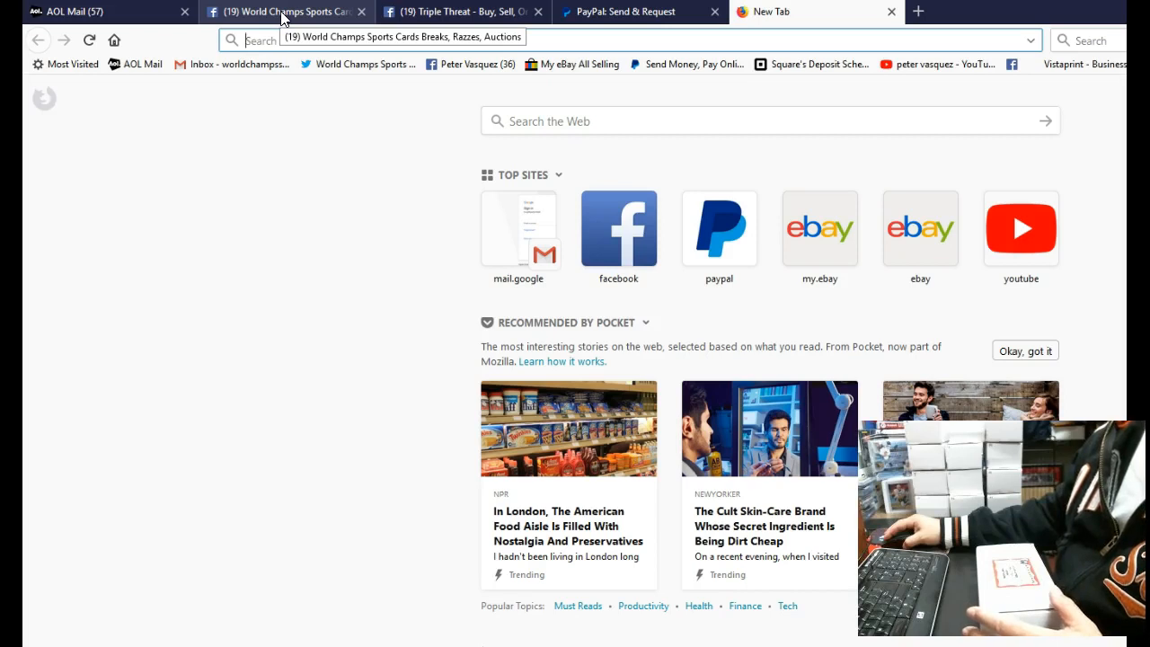
Step: Switch to the '(19) World Champs Sports Cards' Facebook group tab showing the live mystery box break comment
left_click(283, 11)
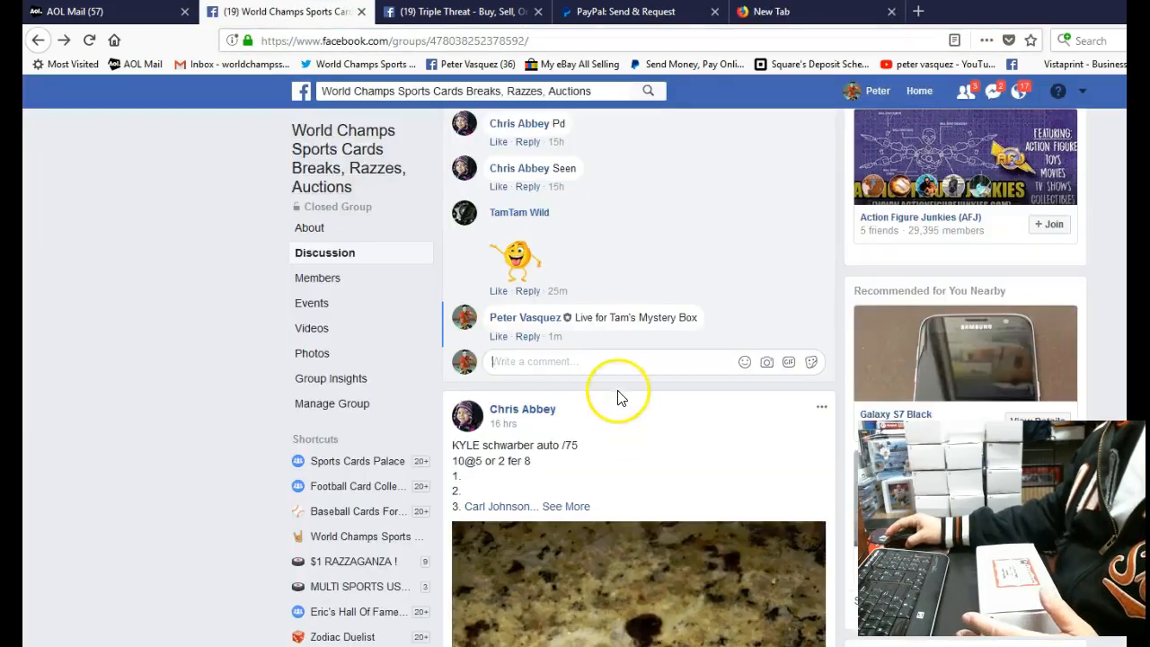
mouse_move(557, 336)
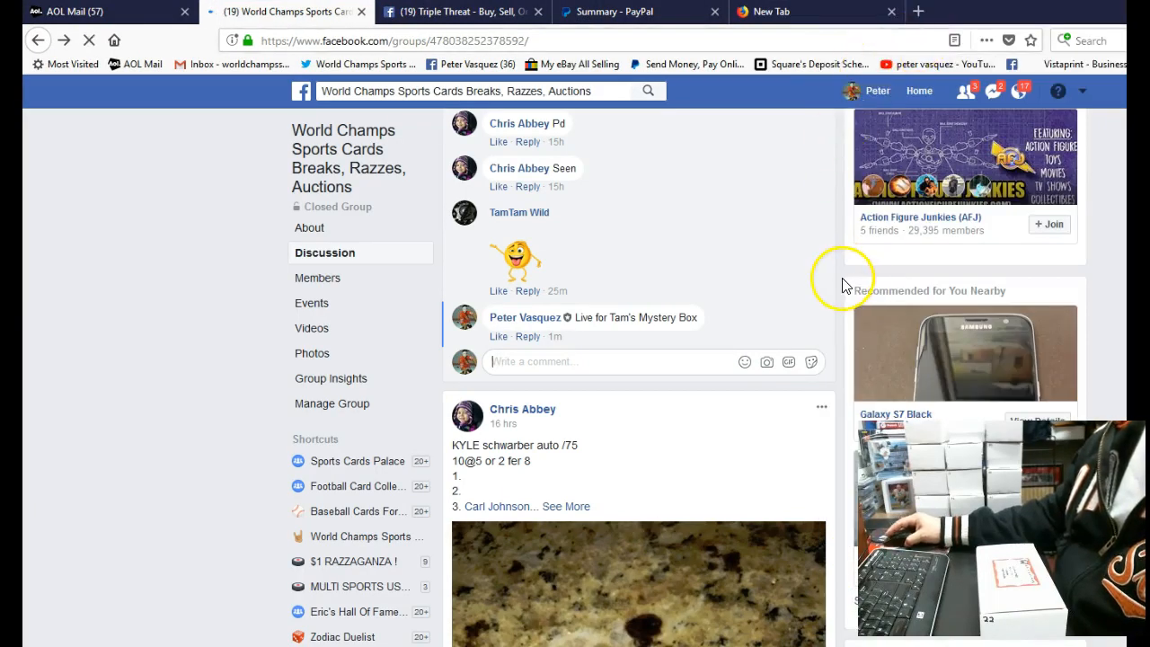
Step: Check Chicago's local time (12:54 pm CST) on timeanddate.com, then return to the blank new tab
left_click(283, 12)
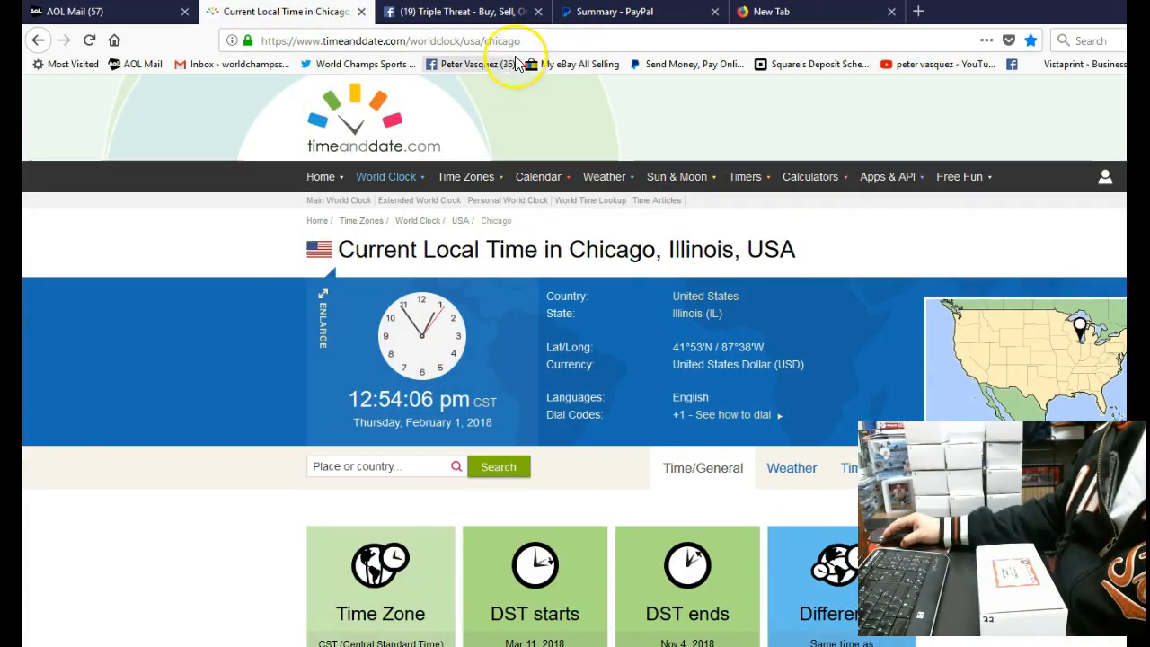
mouse_move(627, 12)
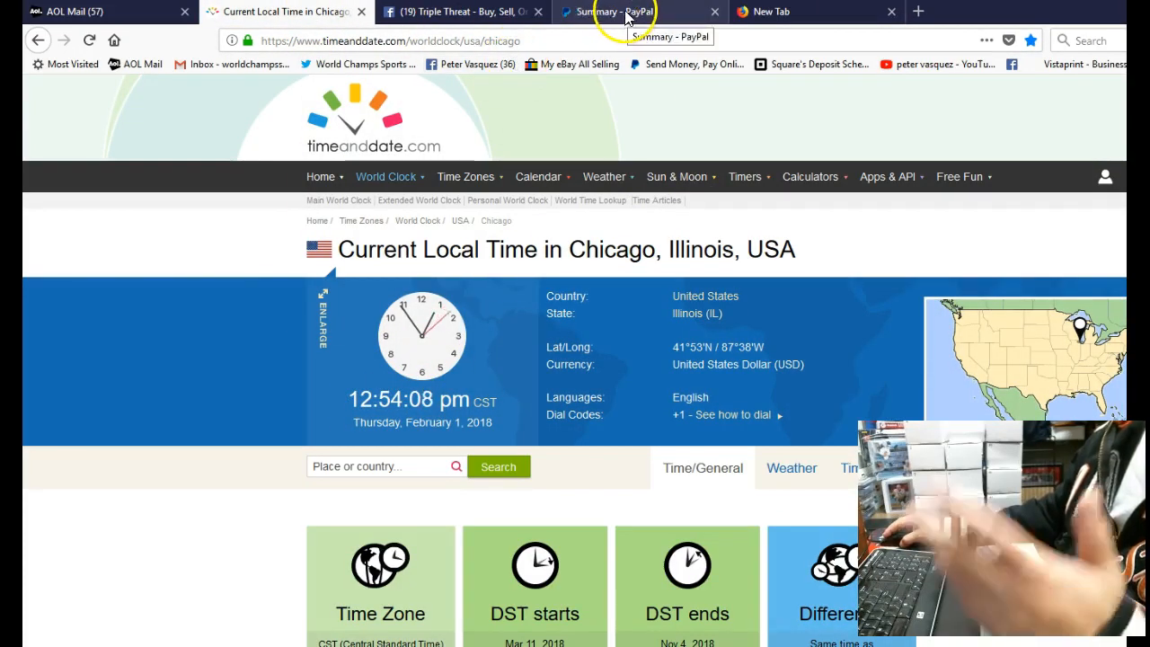
mouse_move(773, 12)
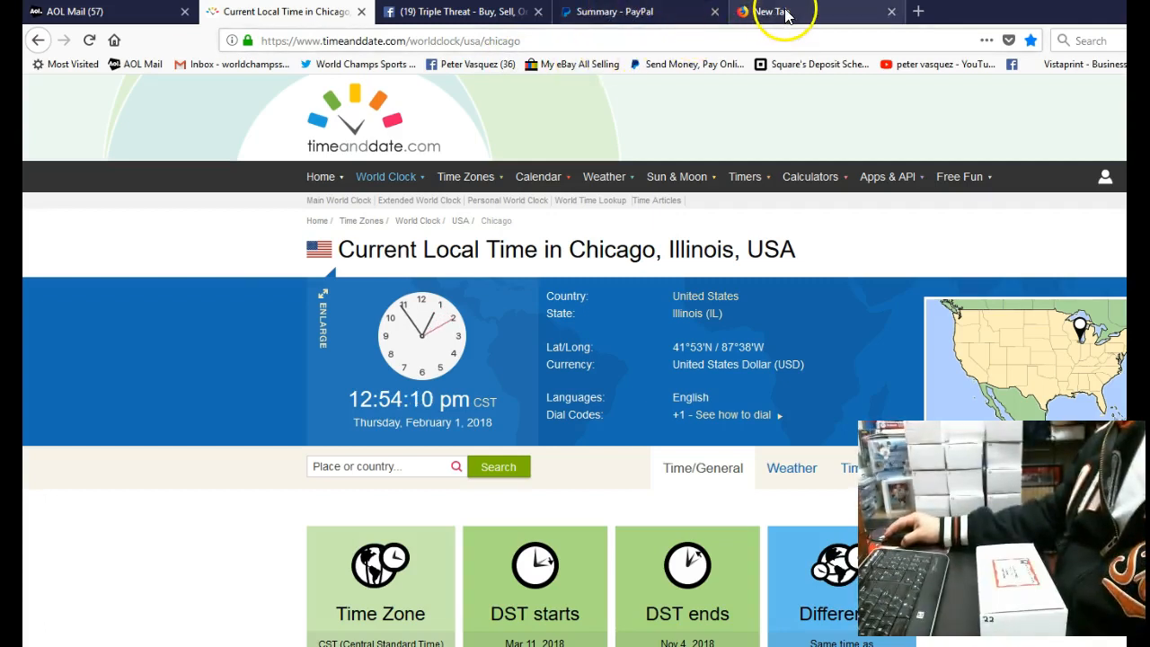
left_click(775, 12)
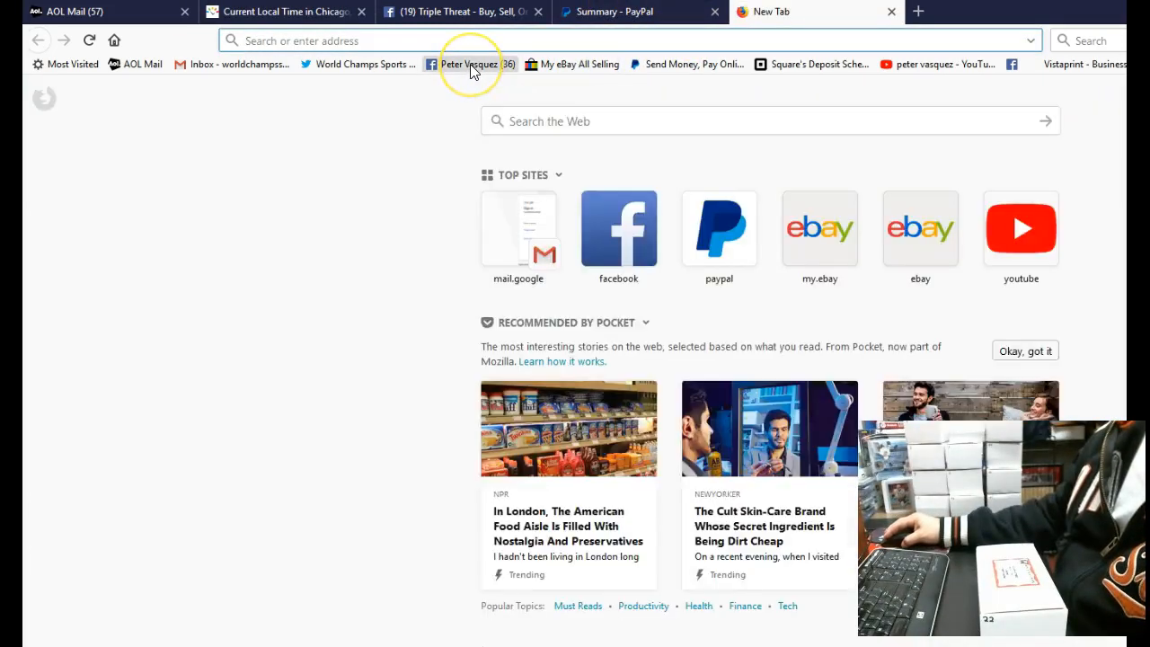